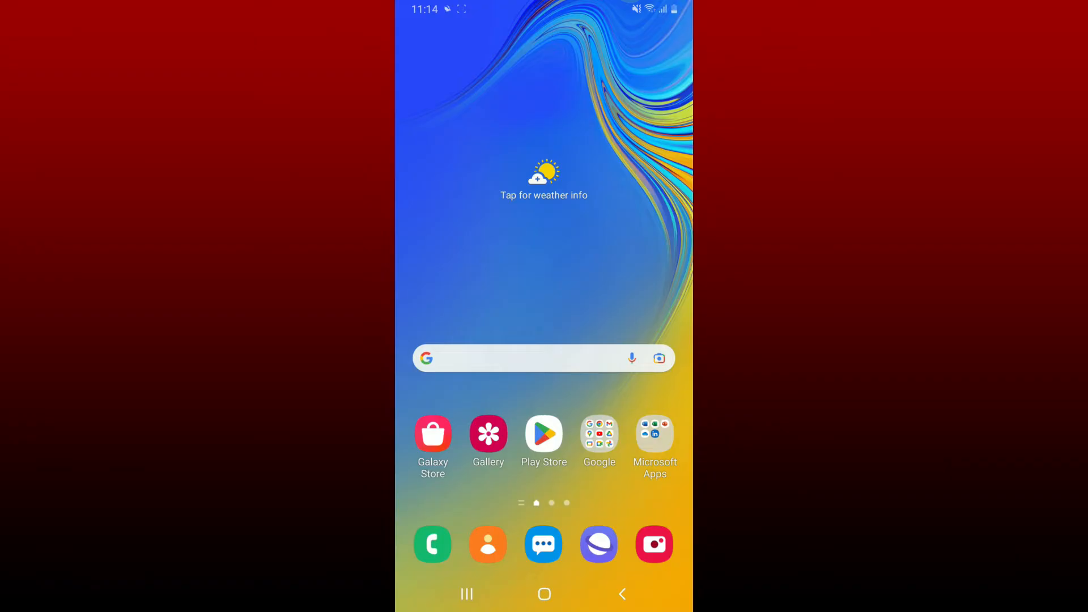
# Open the Google apps folder on the home screen.
pyautogui.click(599, 434)
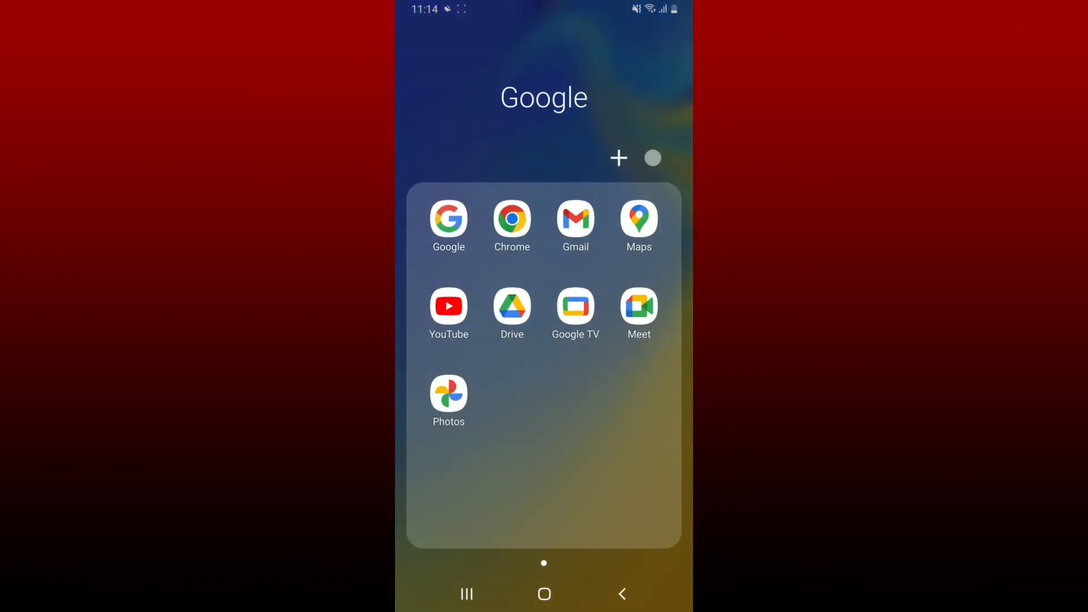
# Launch Chrome and search Google for 'disneyplus' download, bringing up the Uptodown APK results.
pyautogui.click(511, 218)
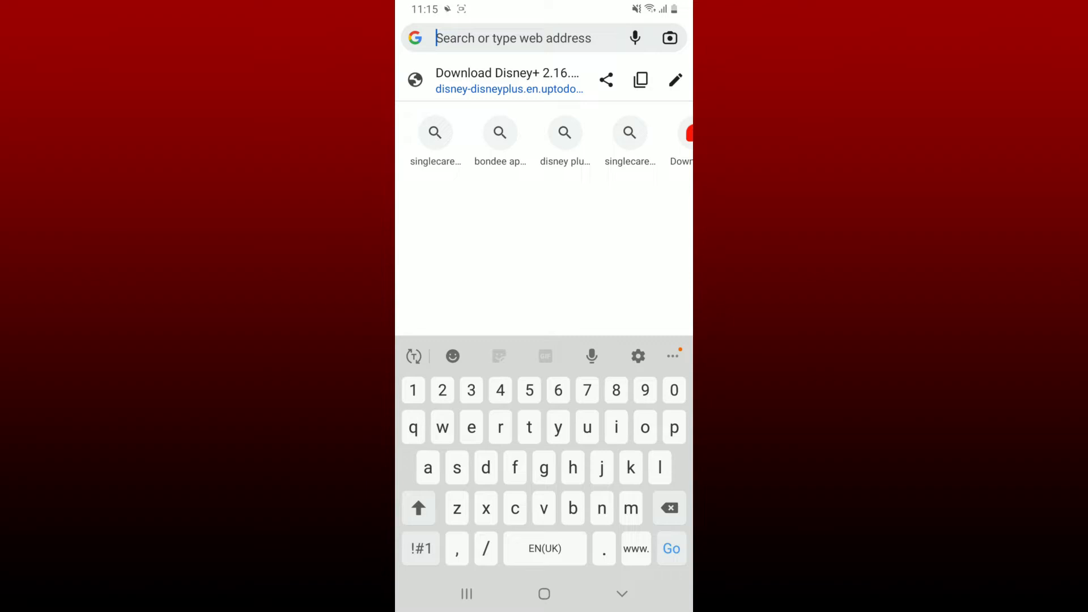
pyautogui.write('disneyplus')
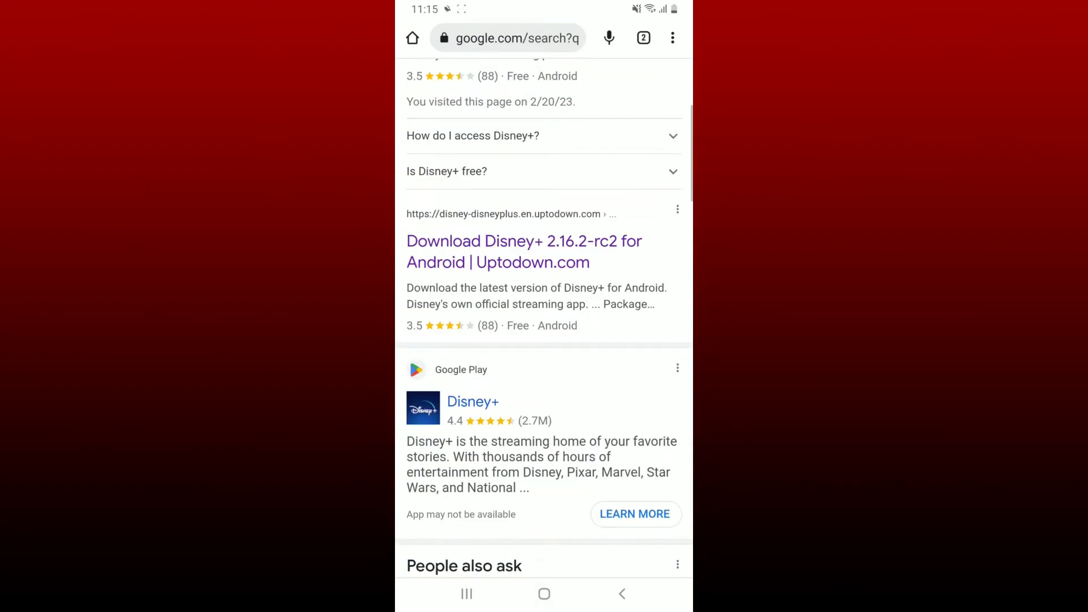
pyautogui.scroll(-3)
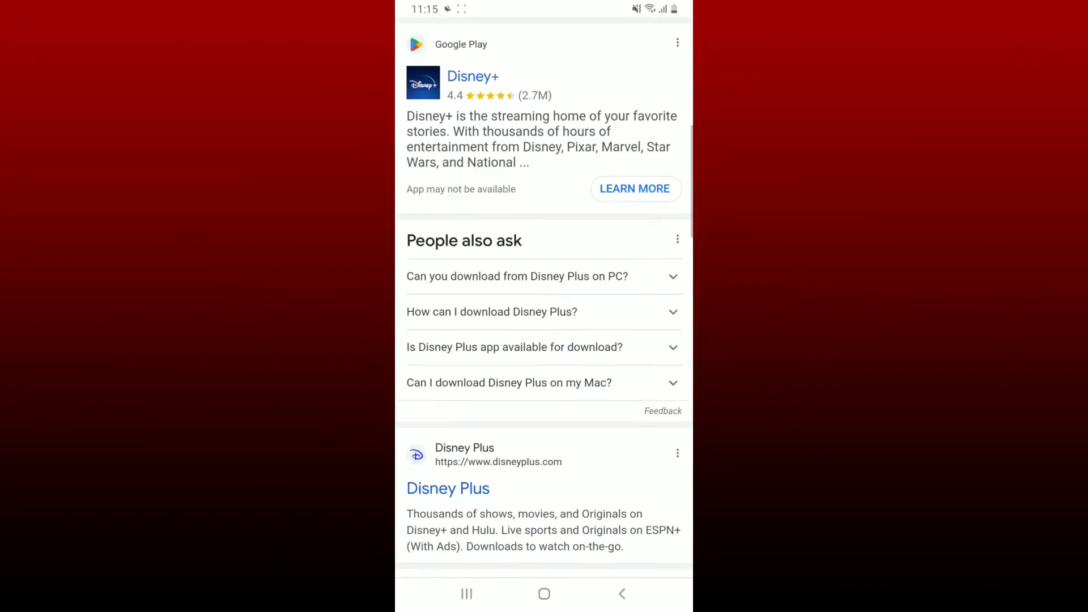
pyautogui.scroll(-3)
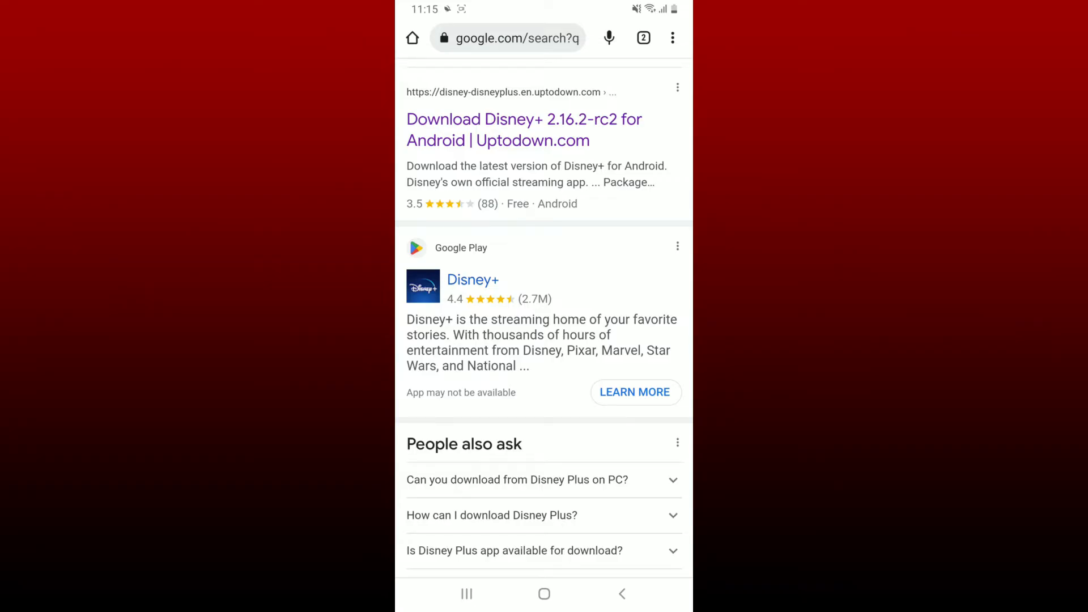
pyautogui.scroll(3)
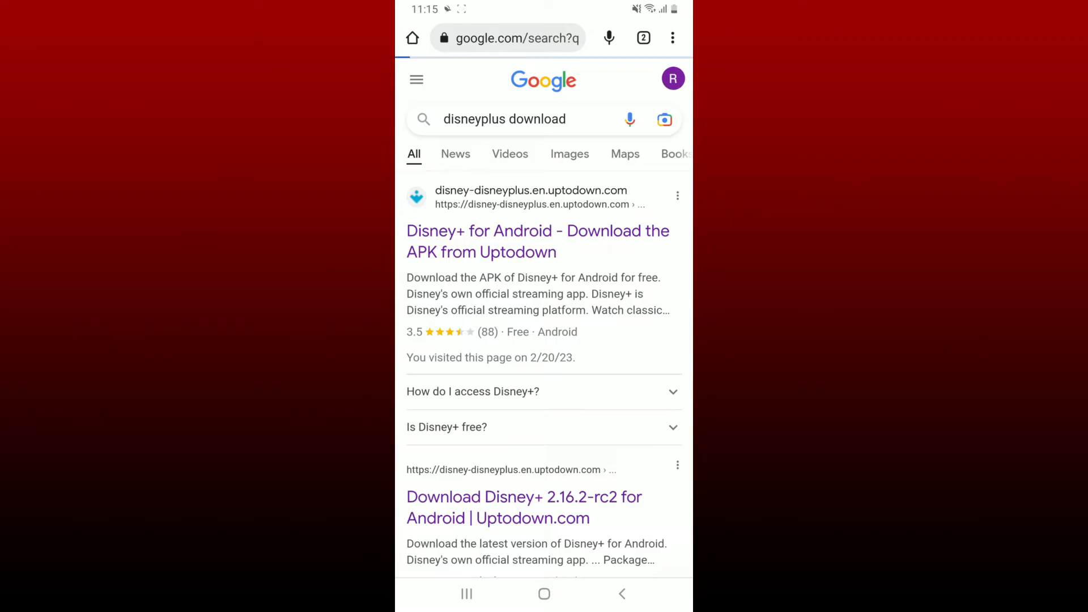
# Download disneyplus-2-16-2-rc2.apk again from Uptodown's Disney+ for Android page.
pyautogui.click(537, 241)
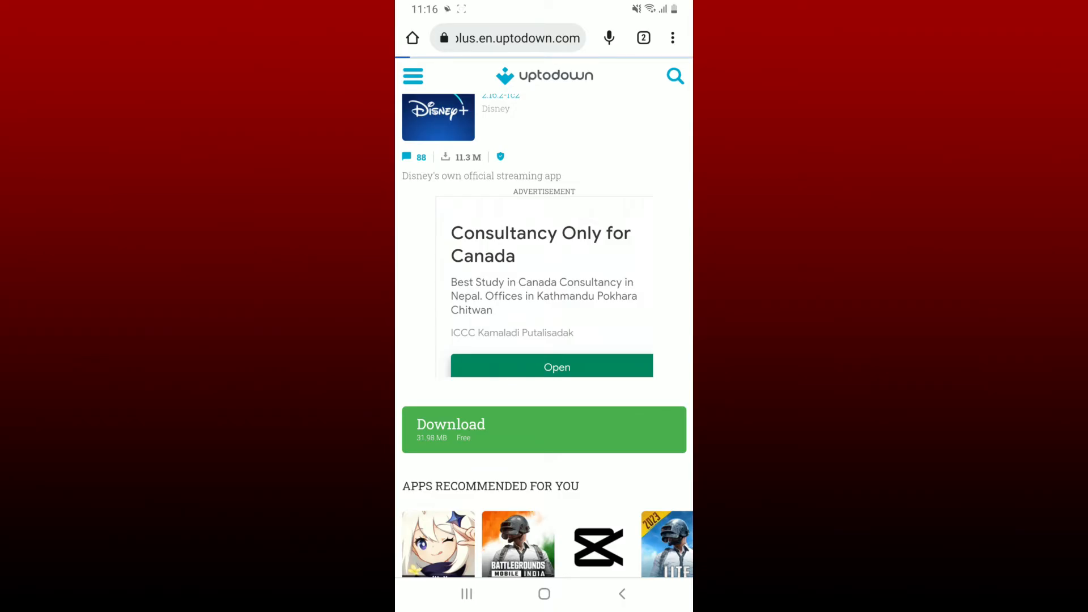
pyautogui.click(544, 428)
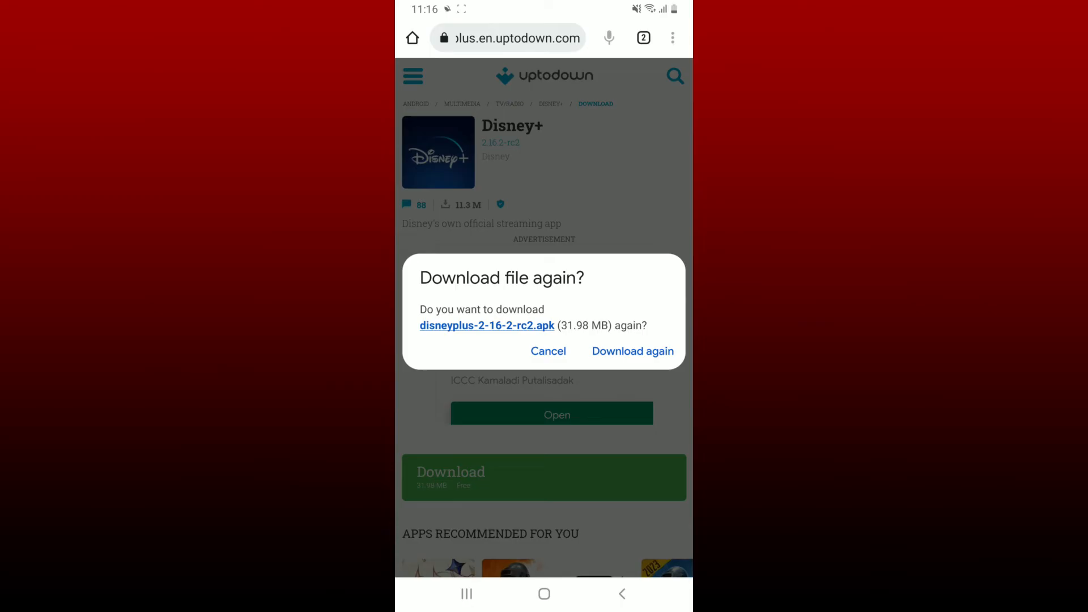
pyautogui.click(631, 351)
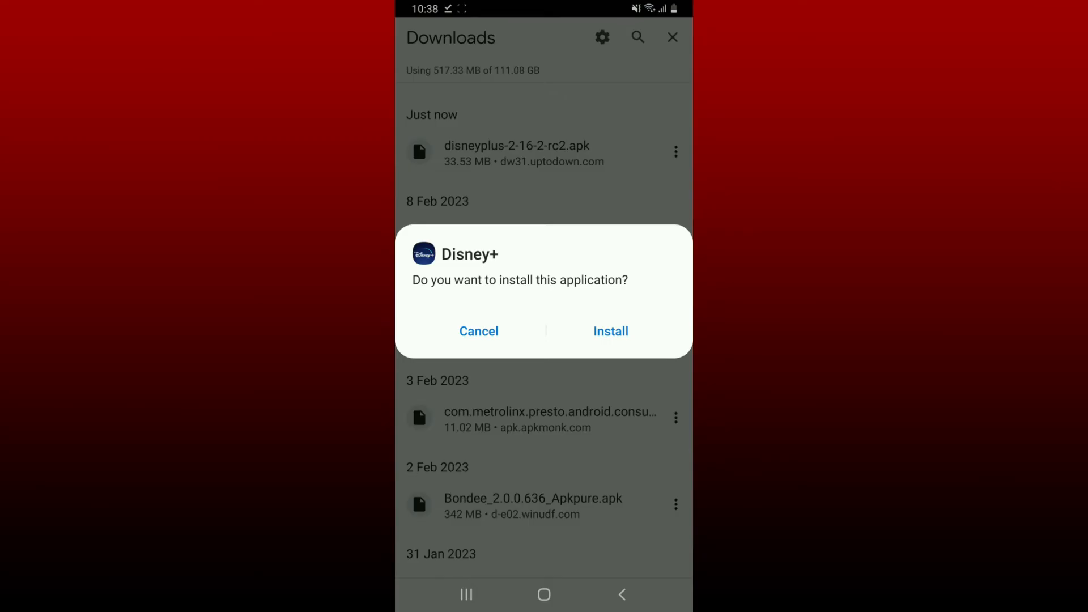
# Install the downloaded Disney+ app until 'App installed' confirms.
pyautogui.click(610, 331)
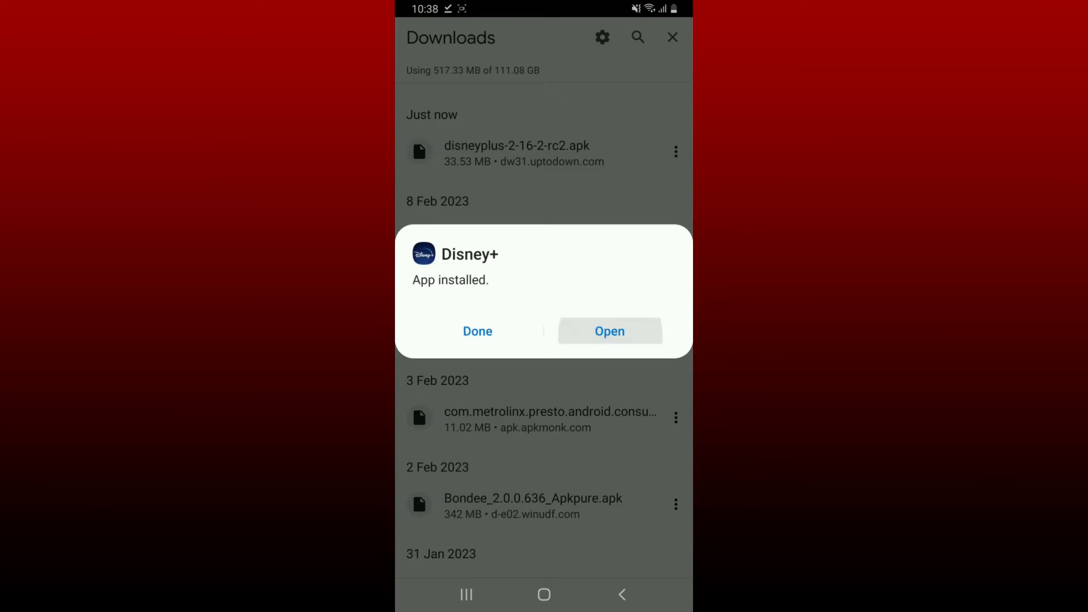